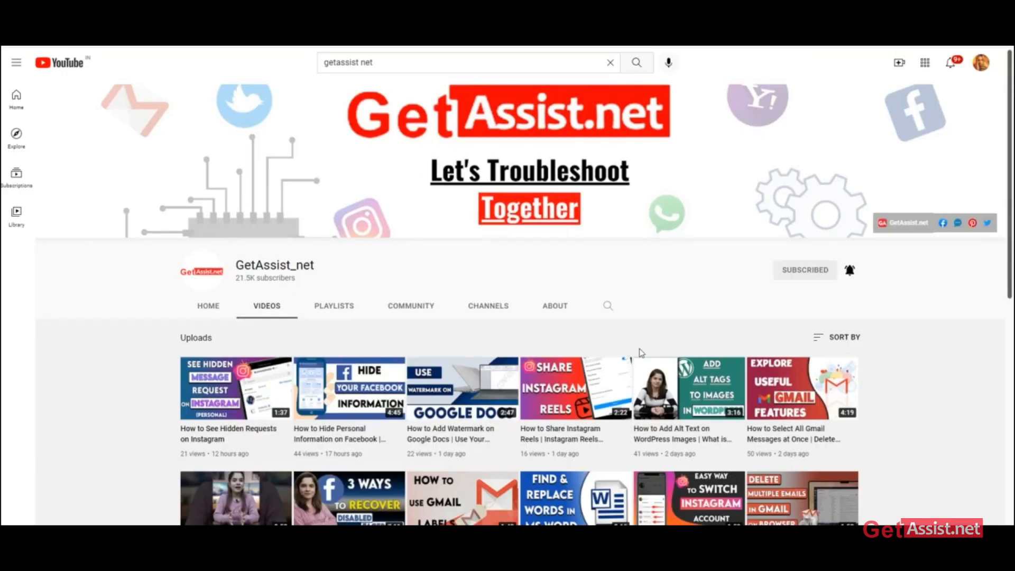
Step: Switch this account's Hangouts conversations to Chat in Gmail from the 'going away soon' banner
scroll(down, 3)
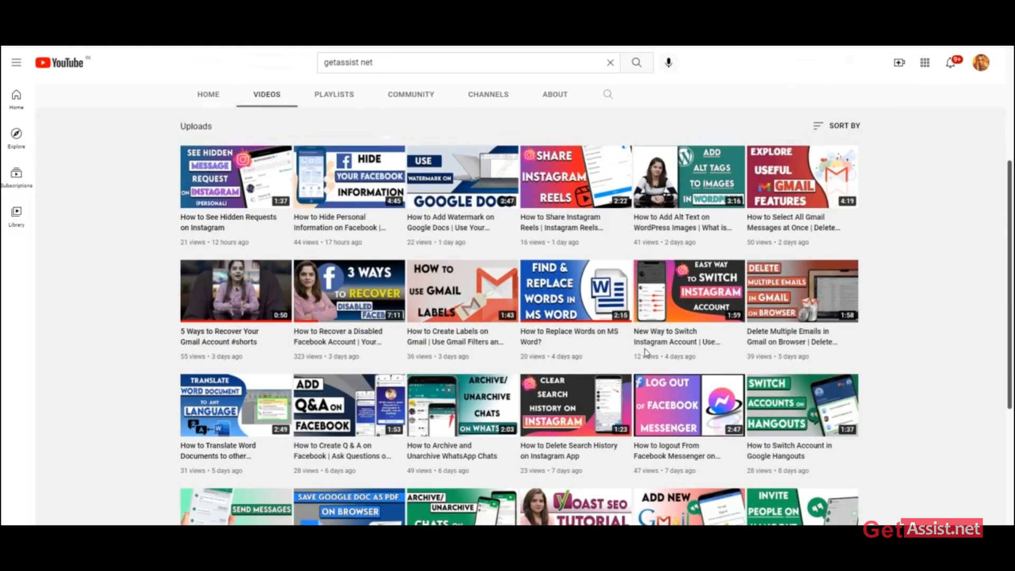
scroll(down, 3)
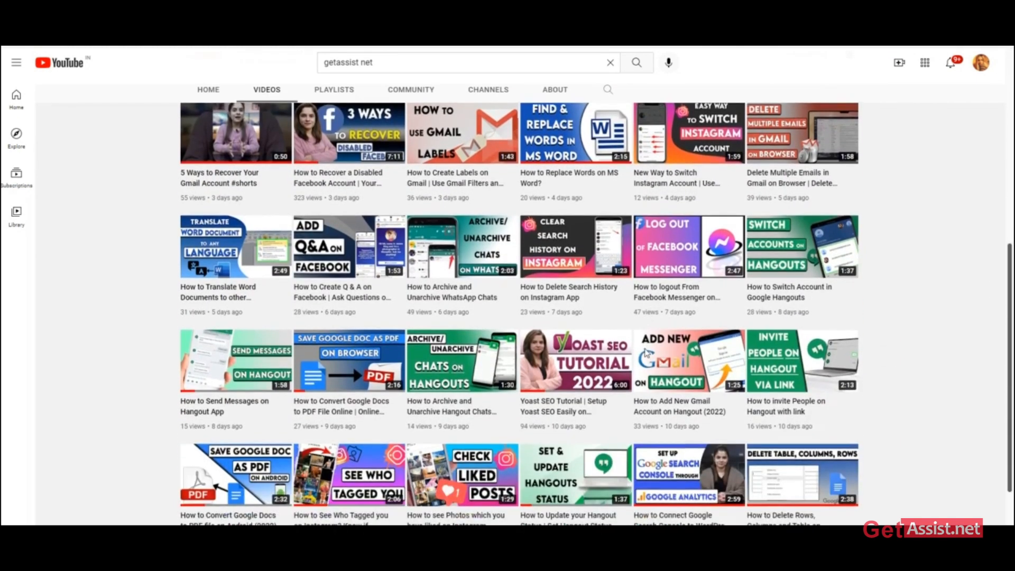
scroll(down, 3)
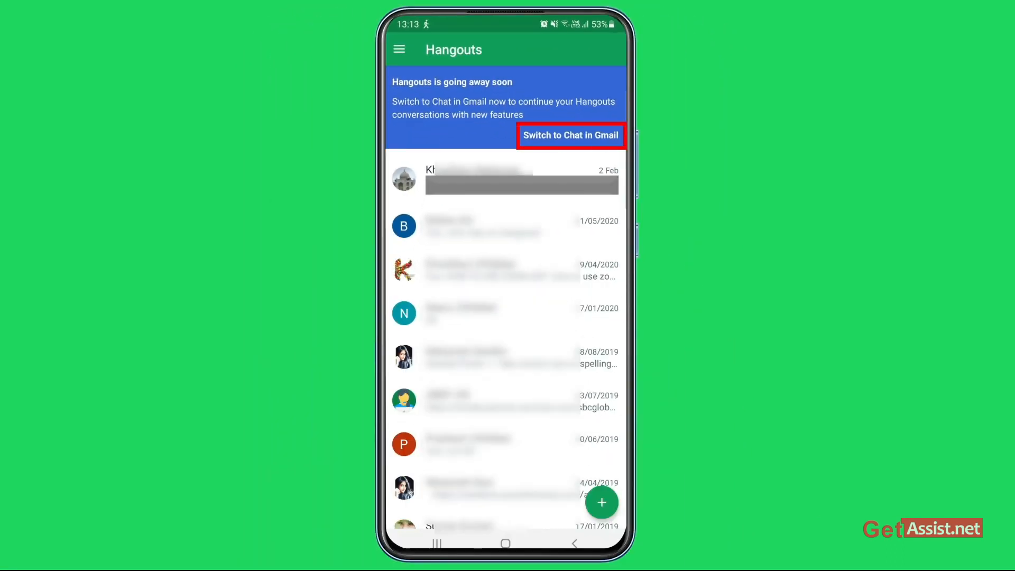
click(571, 135)
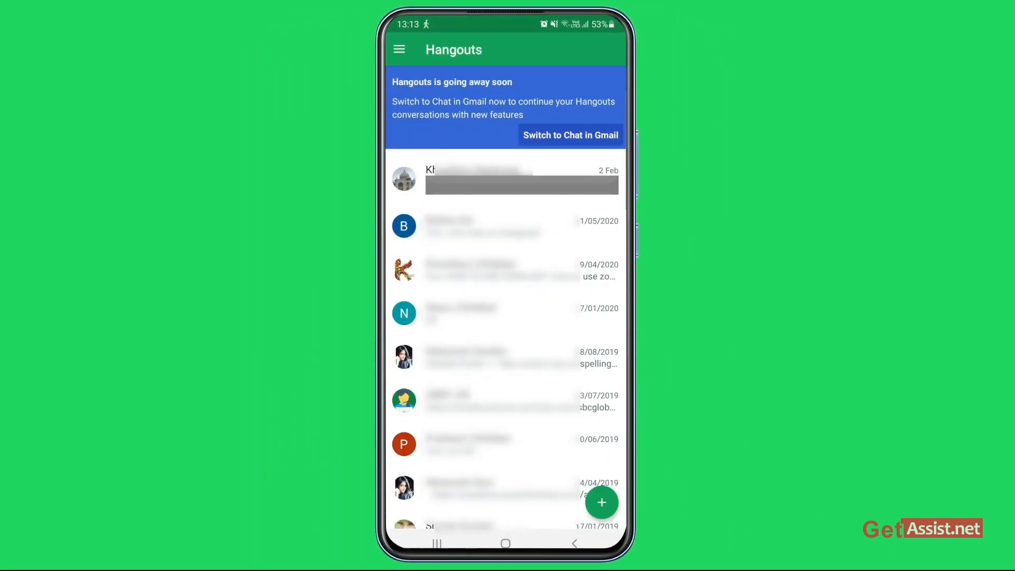
click(570, 135)
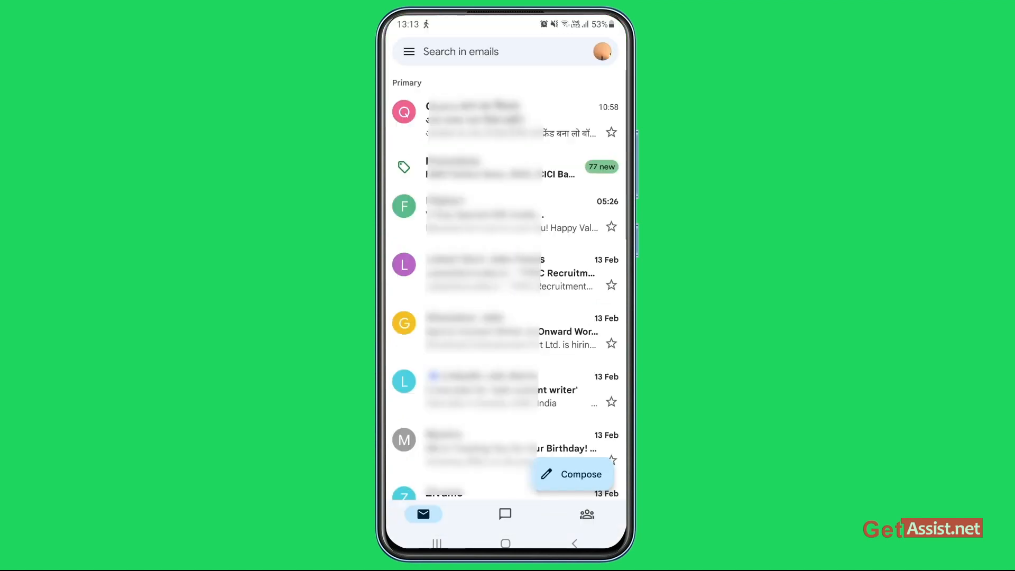
Step: View Gmail's empty Chat tab, then leave Gmail back to Hangouts
click(505, 514)
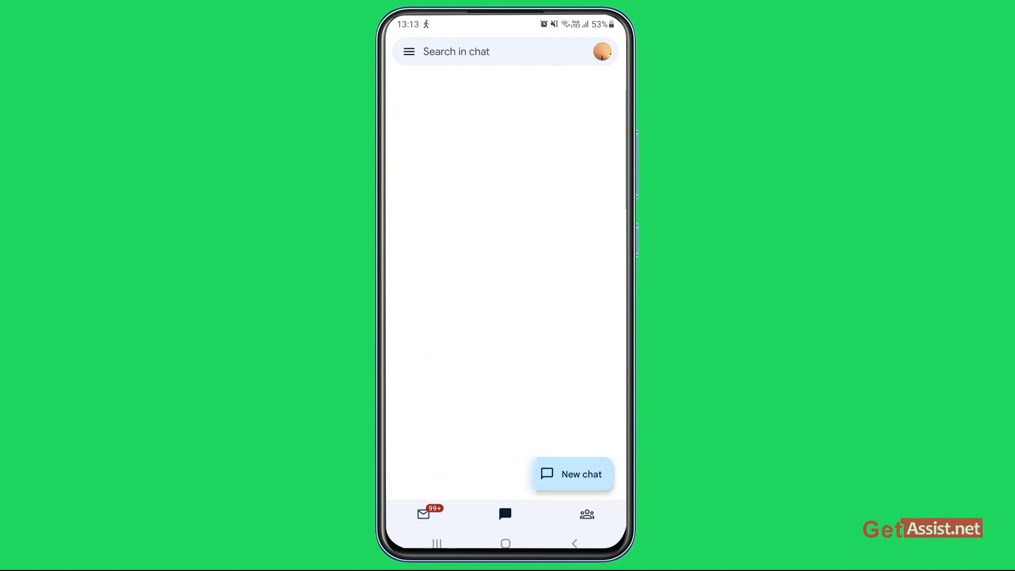
click(505, 515)
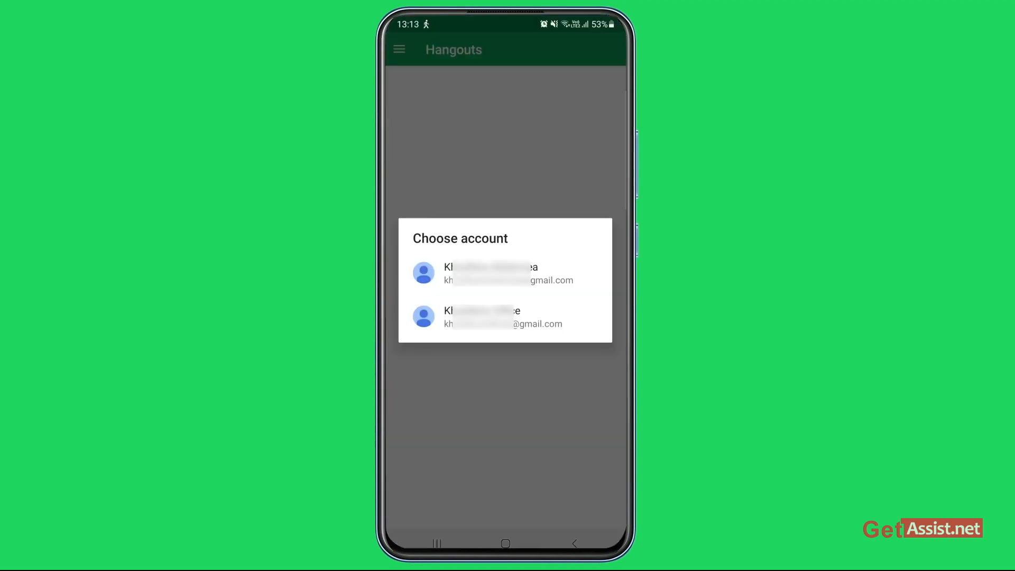
Step: Choose an account for Hangouts and open the account menu listing signed-in accounts
click(505, 273)
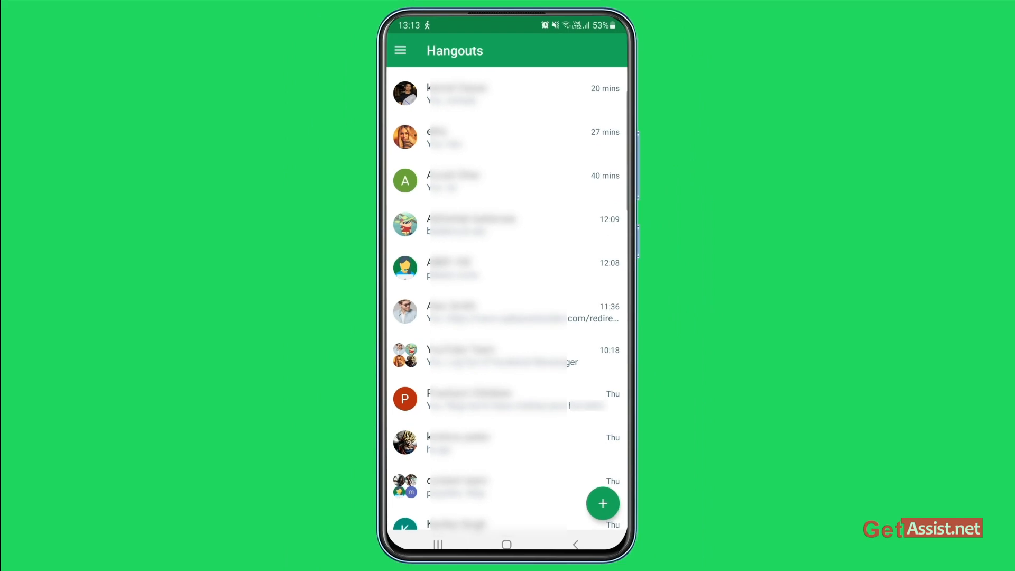
click(400, 51)
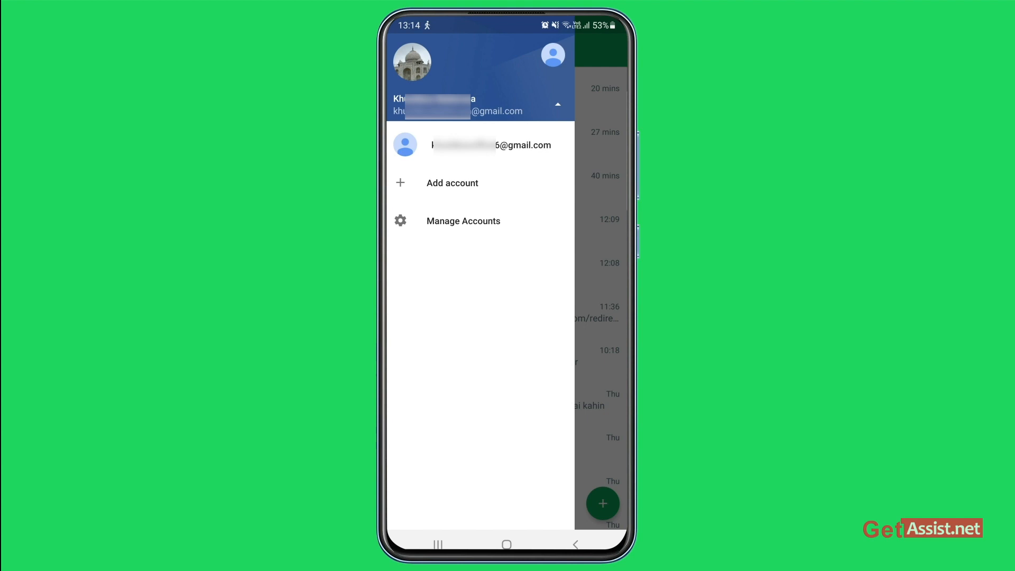
Step: Add the Gmail account to Hangouts through Add account and the account chooser
click(453, 183)
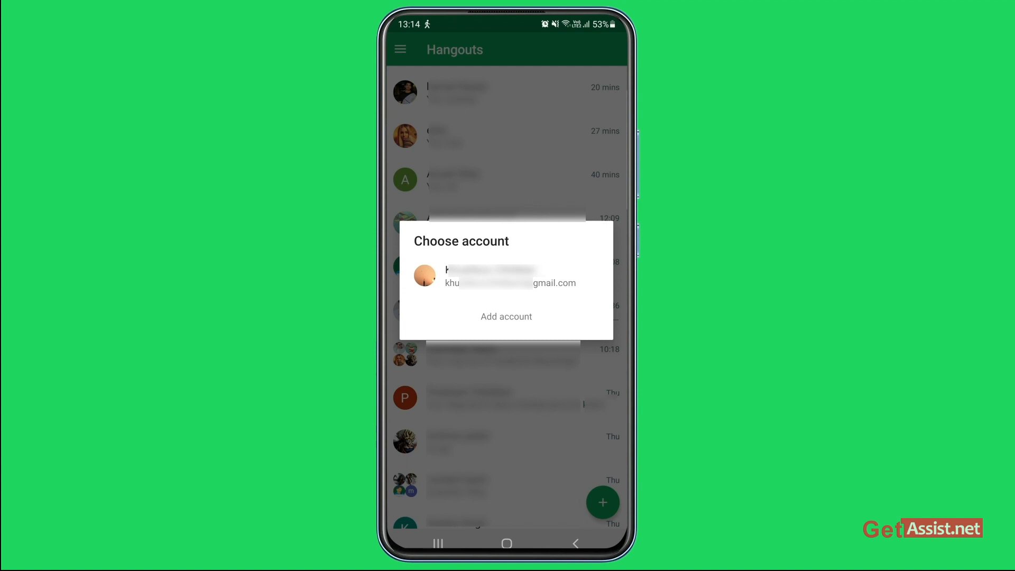
click(506, 276)
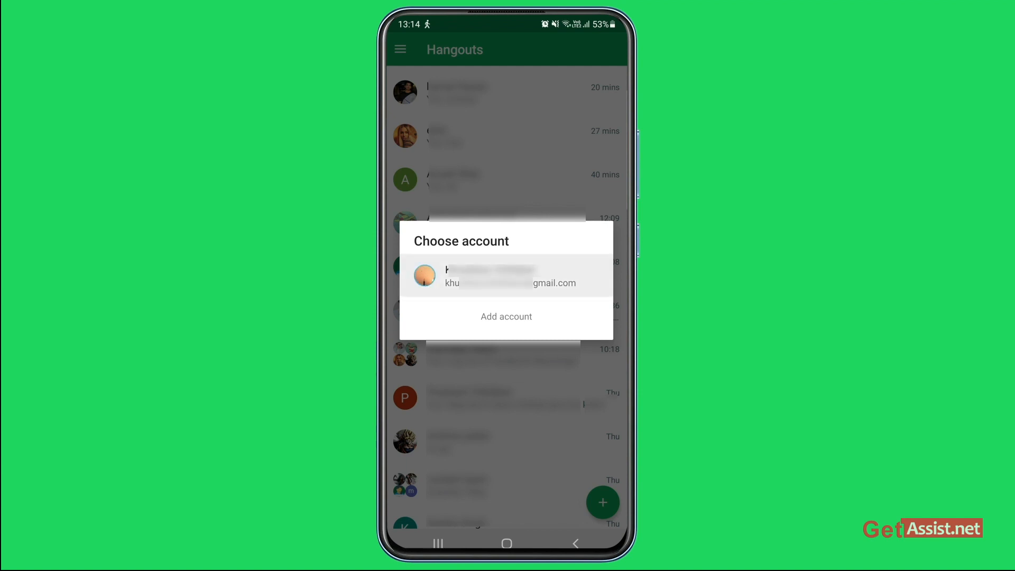
click(506, 277)
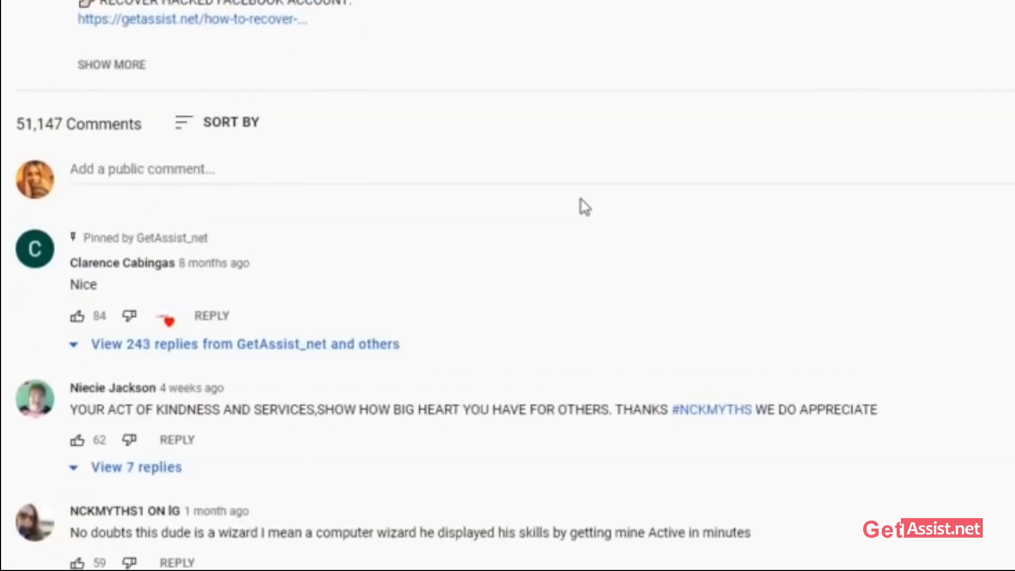
scroll(down, 3)
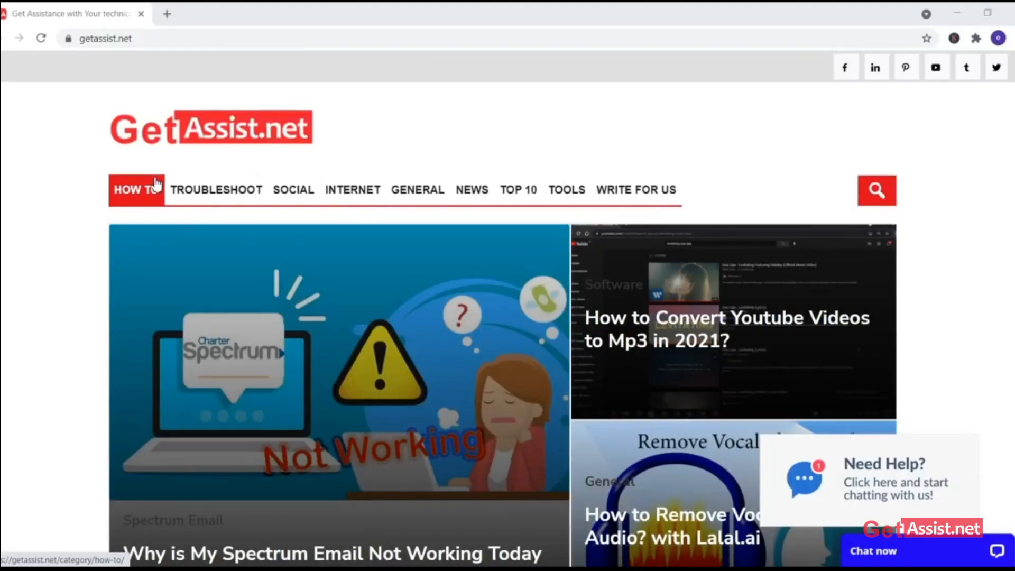
scroll(down, 3)
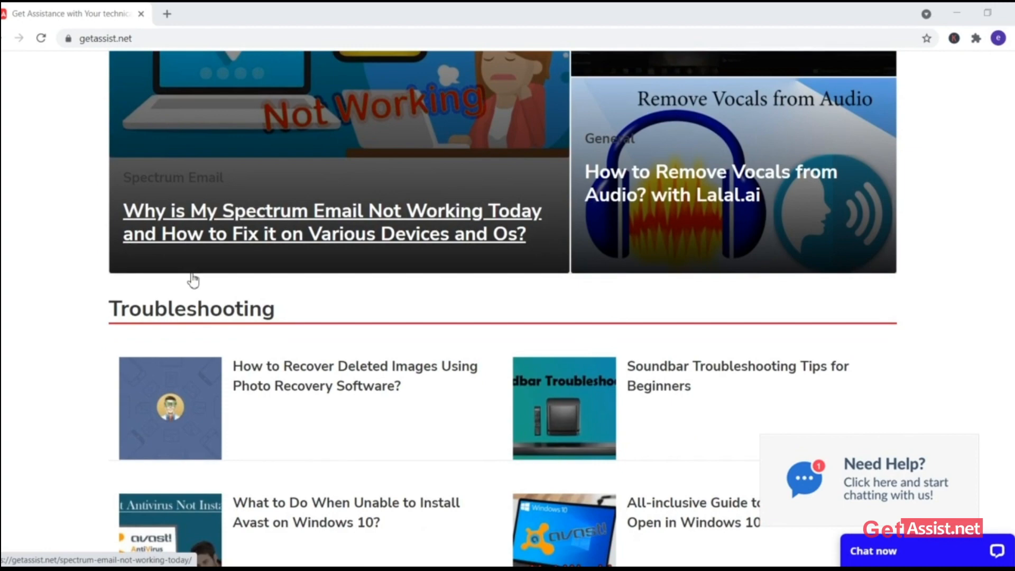